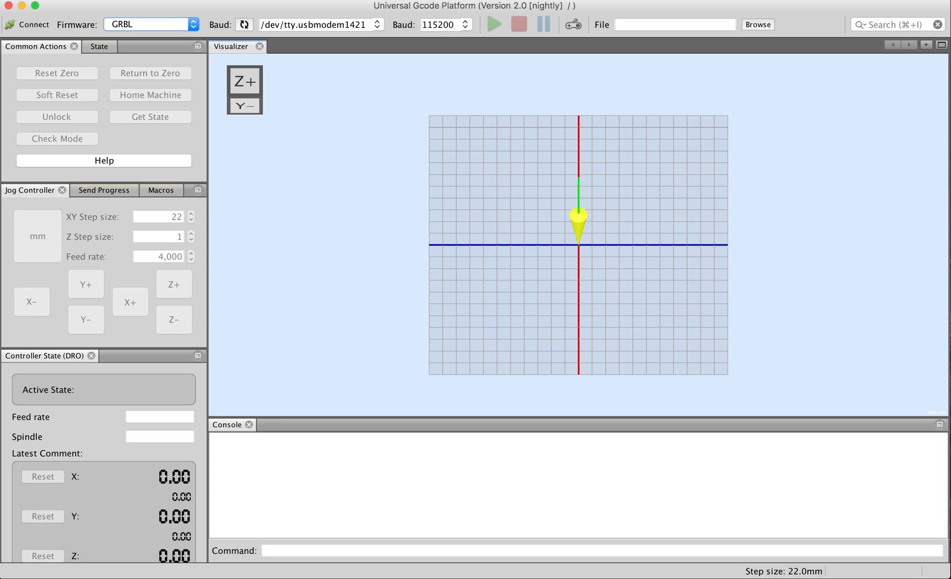
Show the Window menu's Plugins submenu listing the available plugins
click(255, 3)
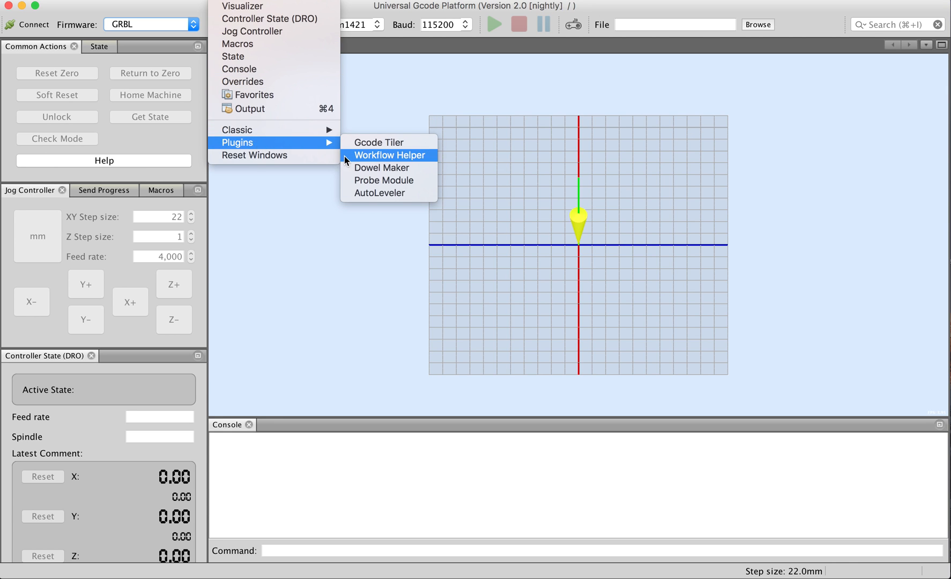
mouse_move(382, 169)
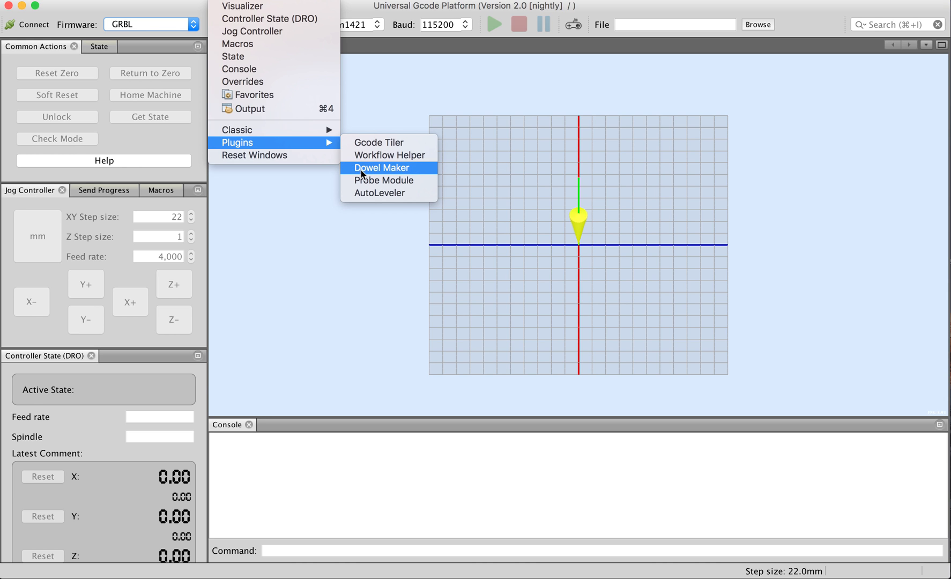
Start the Dowel Maker plugin and view its dowel grid preview from an angle
click(382, 169)
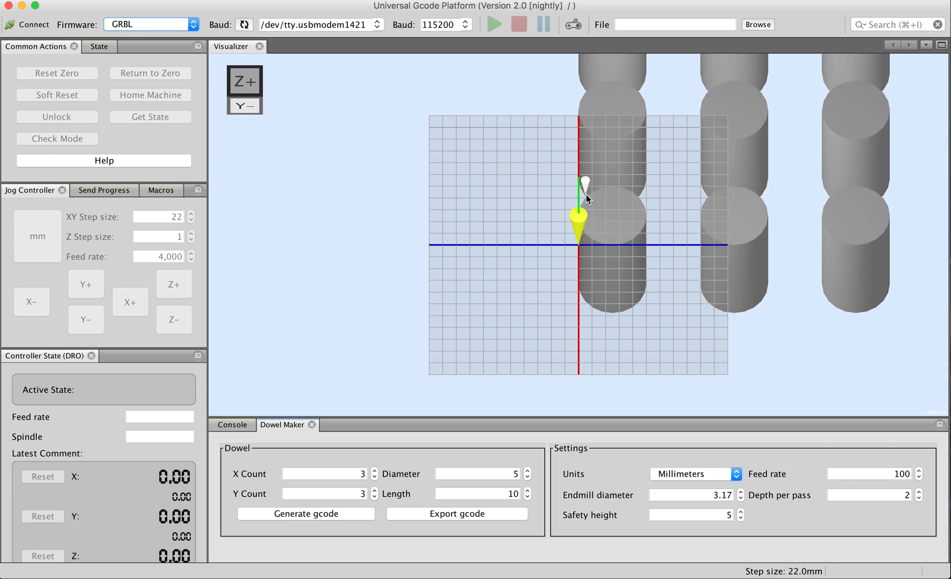
drag(586, 200, 630, 200)
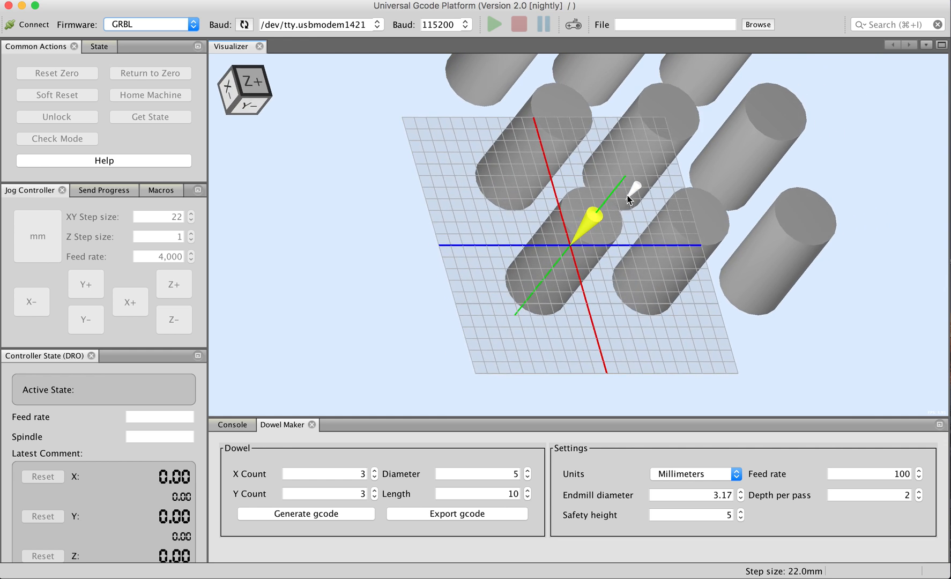
drag(630, 200, 468, 278)
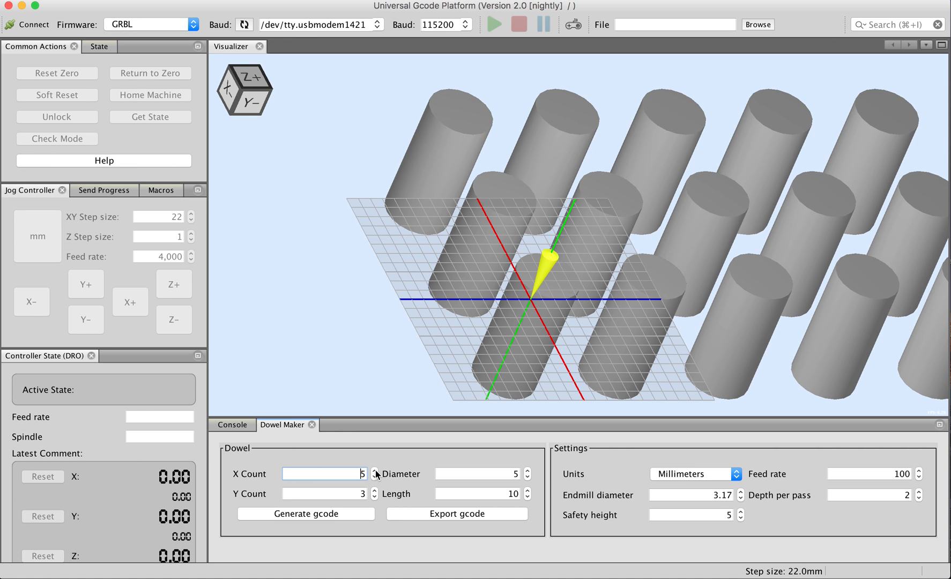
Set the dowel grid to 6 by 5 with diameter 4 mm and length 10.8 mm
click(374, 471)
text(.8)
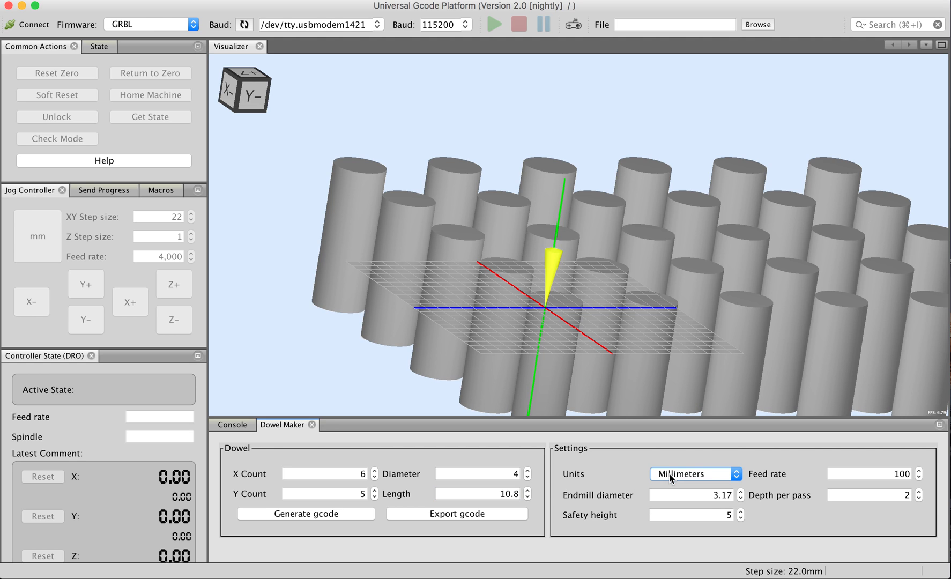
mouse_move(697, 410)
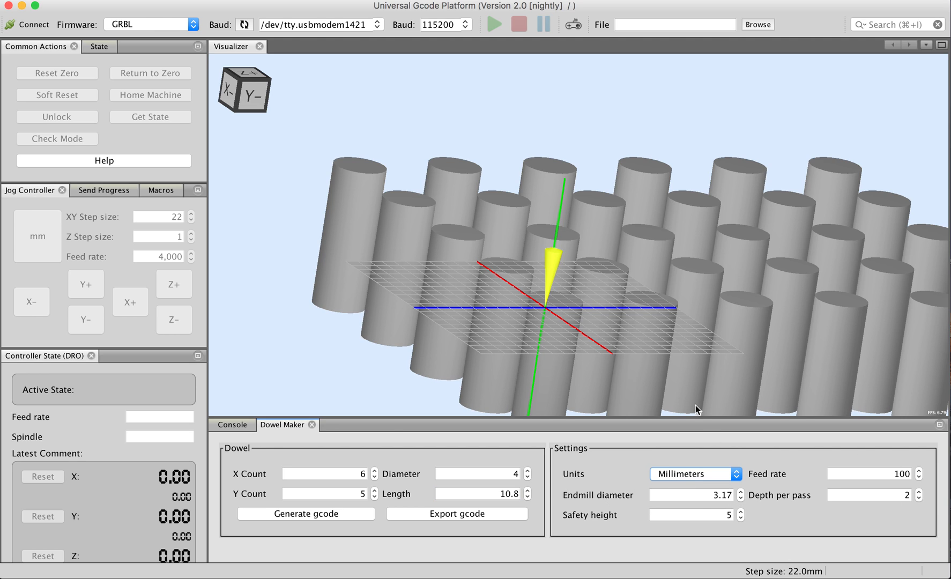
Generate the dowel gcode and hide the dowel preview so only toolpath circles show
click(306, 514)
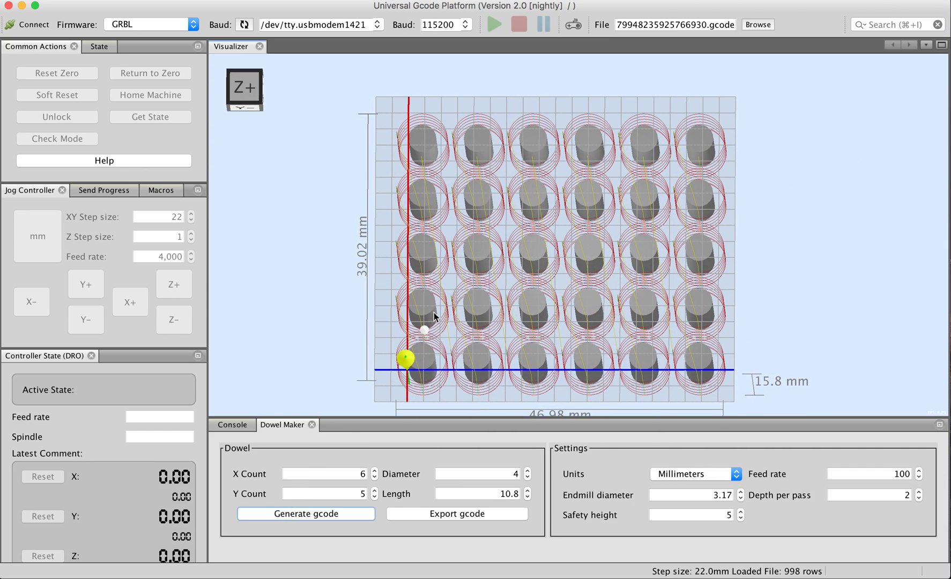
right_click(433, 315)
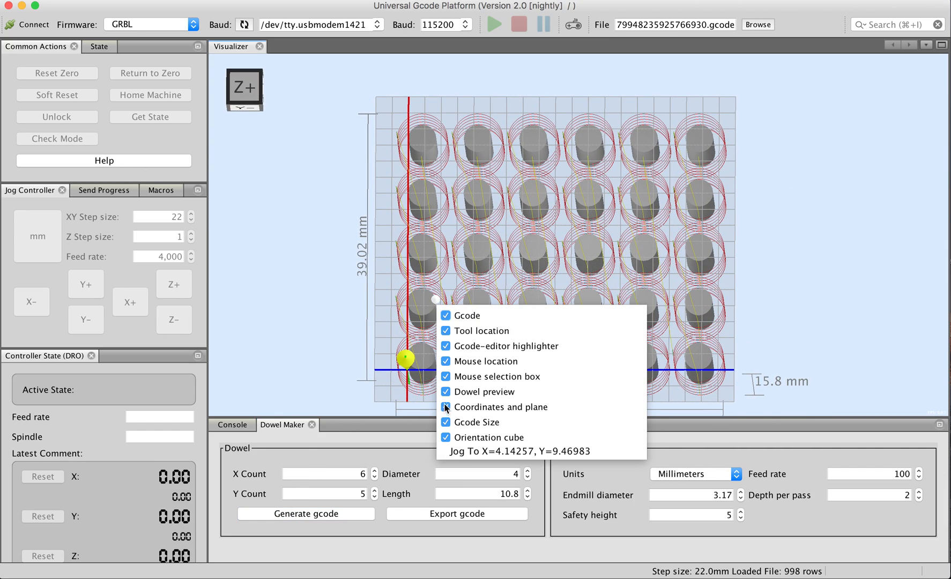
click(446, 392)
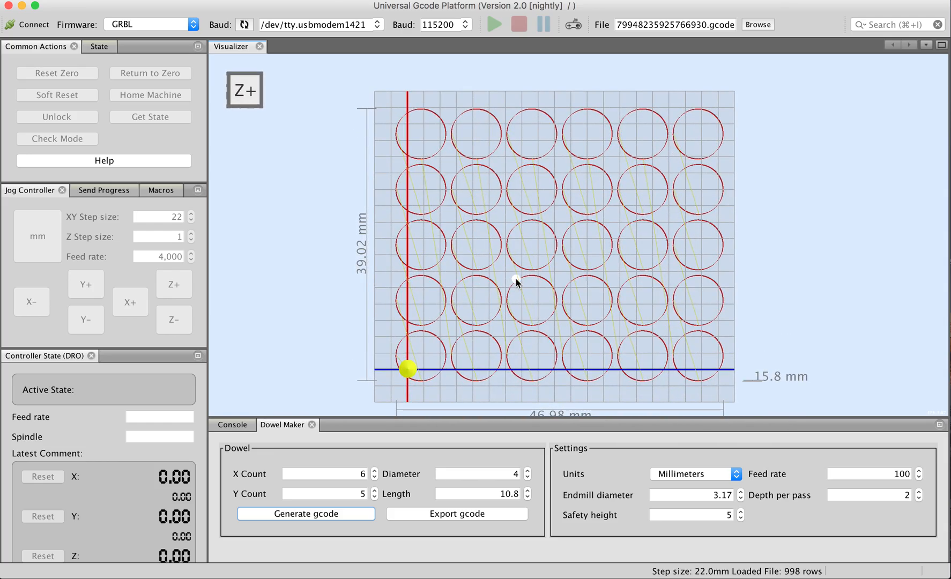
mouse_move(561, 329)
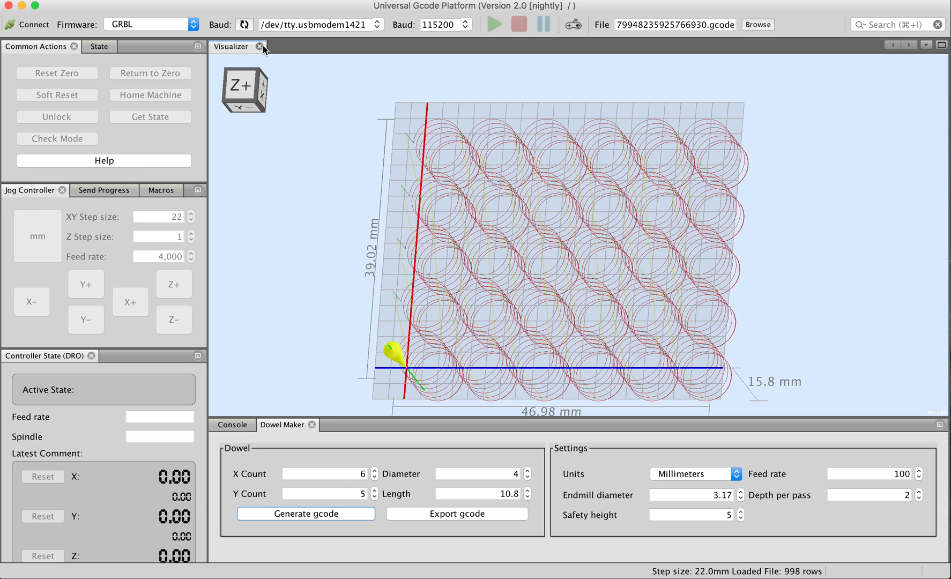
Start the Gcode Tiler plugin and load the 2017 sleigh ornament gcode file
click(311, 425)
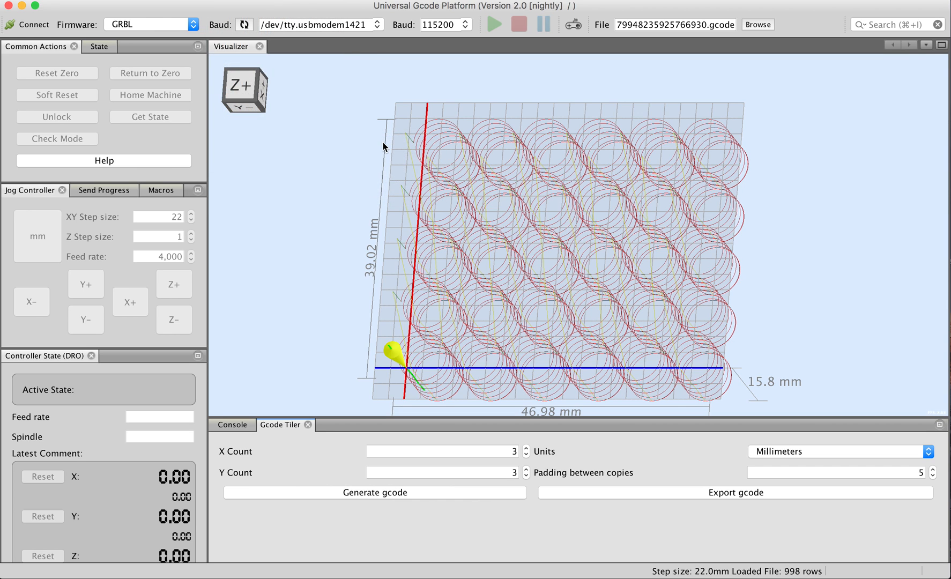
click(757, 25)
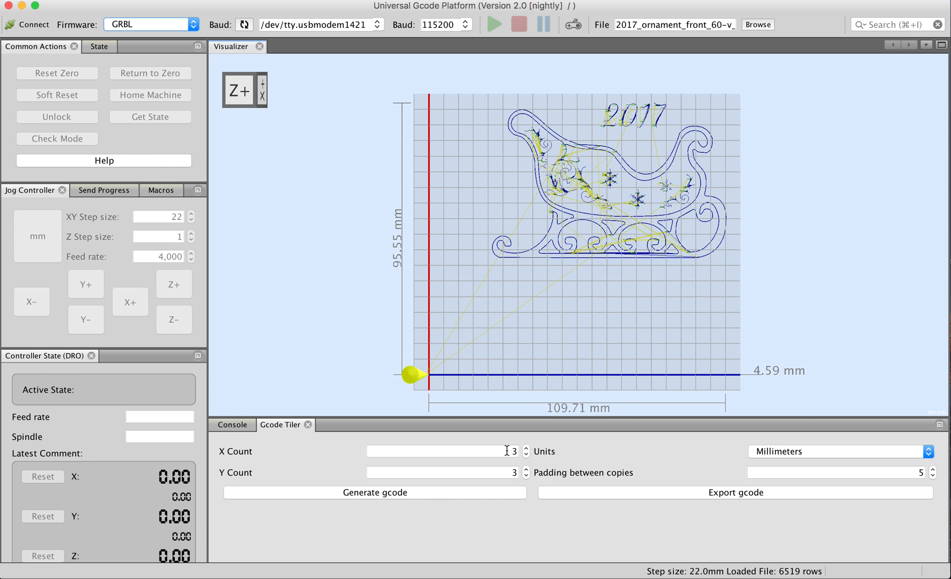
Set the tiler to X Count 3, Y Count 3 with 1 mm padding between copies
click(443, 472)
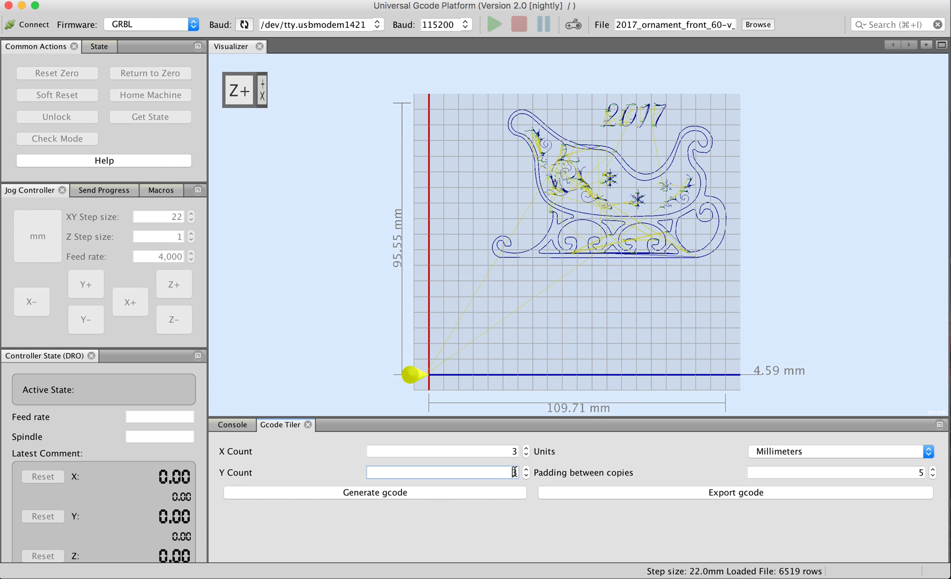
text(3)
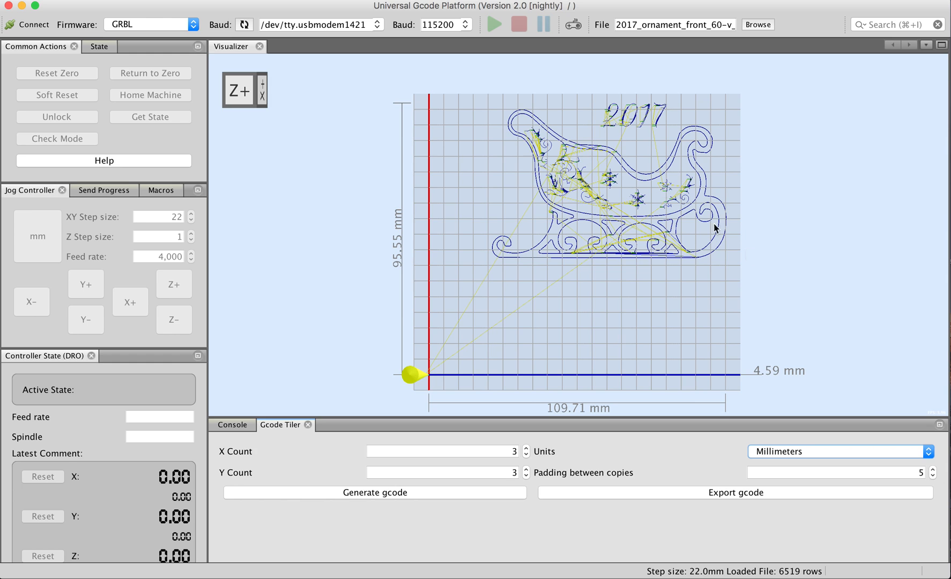
mouse_move(743, 150)
text(1)
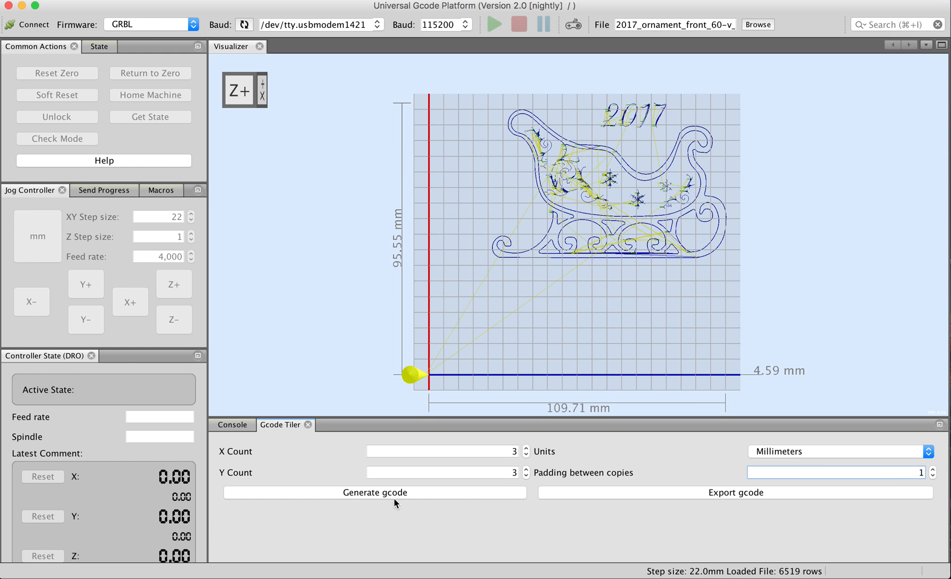
click(375, 493)
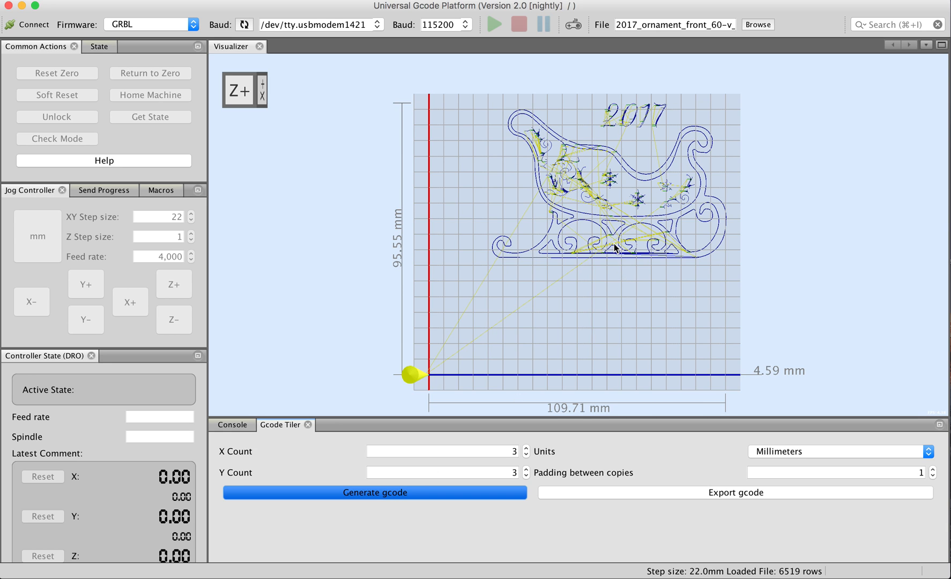
Generate the three-by-three tiled sleigh toolpath, about 331 by 289 mm
click(375, 492)
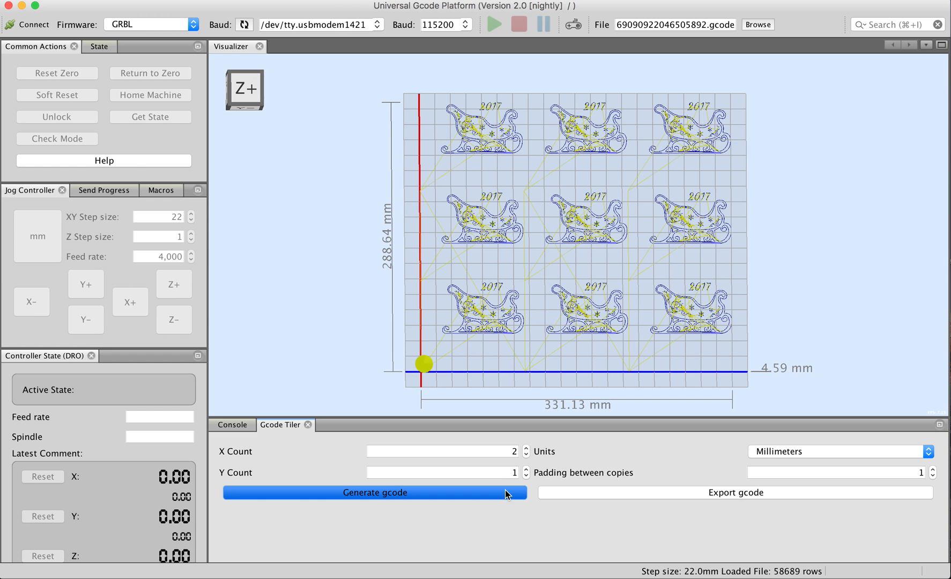
mouse_move(633, 344)
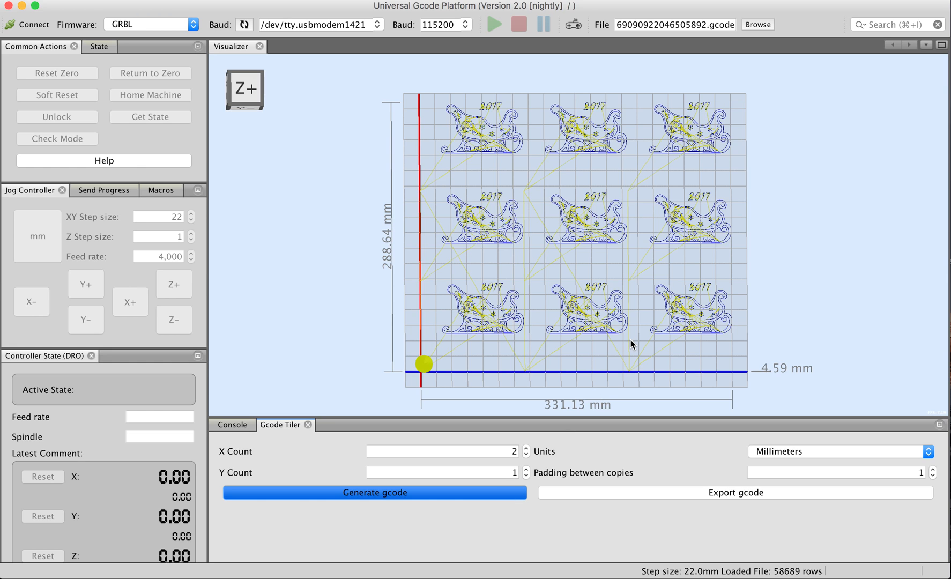
mouse_move(515, 277)
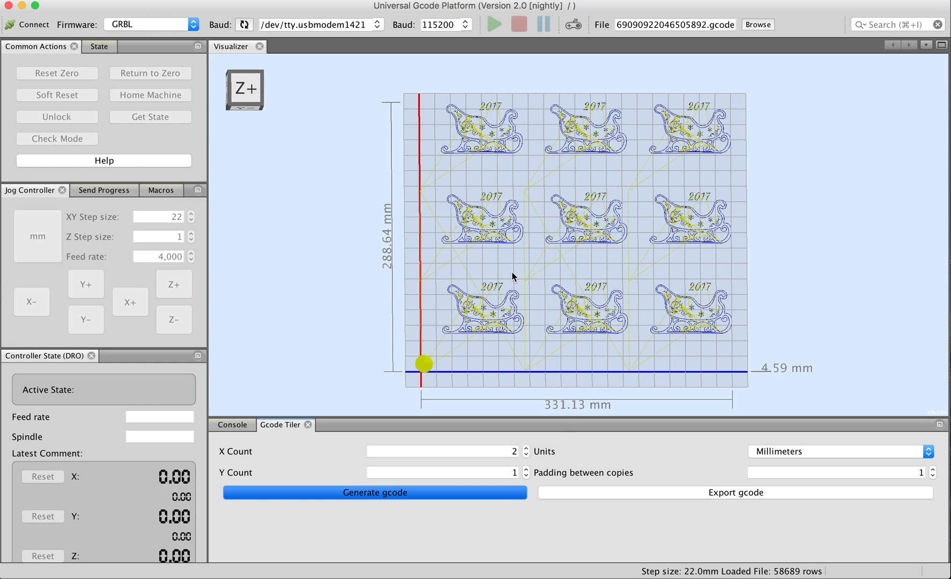
mouse_move(494, 221)
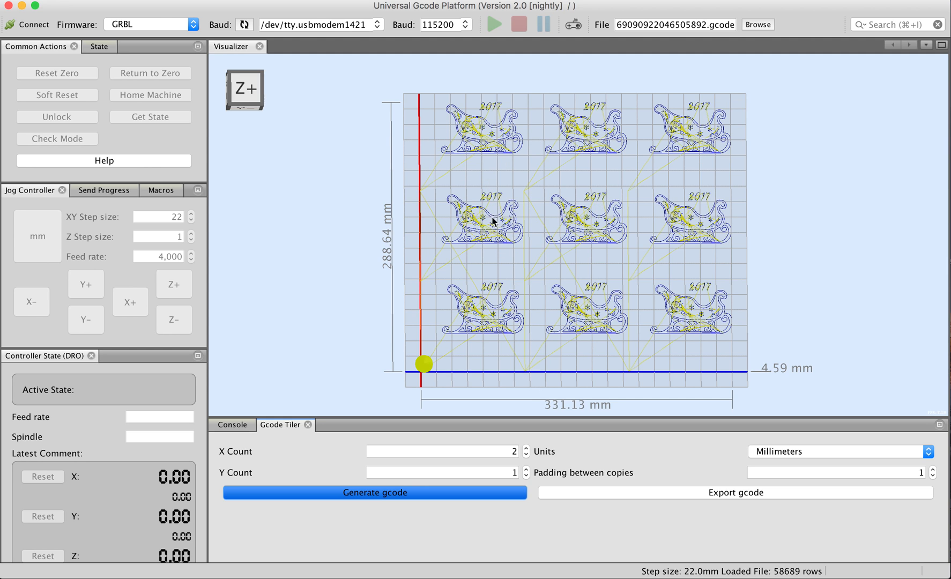
Generate again to tile into eighteen sleighs, six by three, about 663 mm wide
click(375, 492)
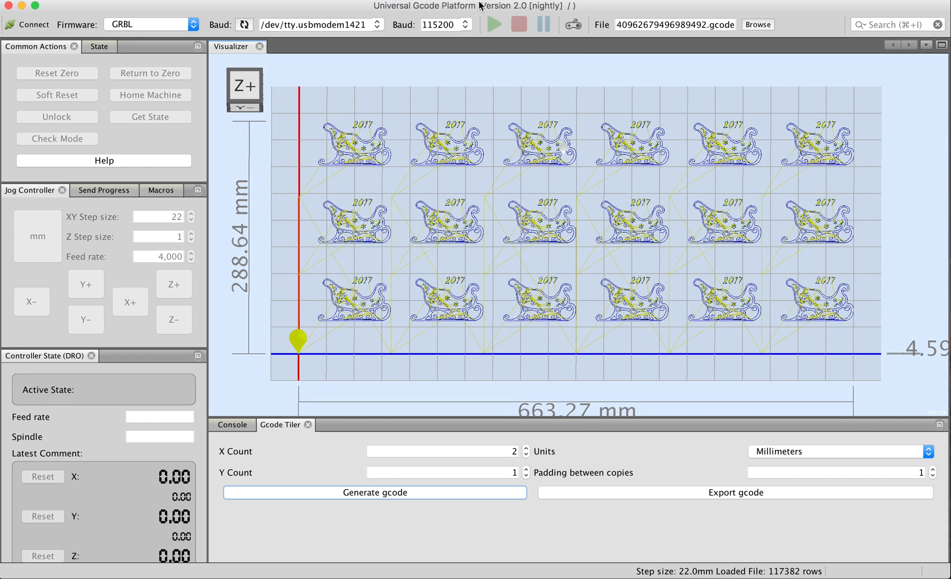
mouse_move(678, 280)
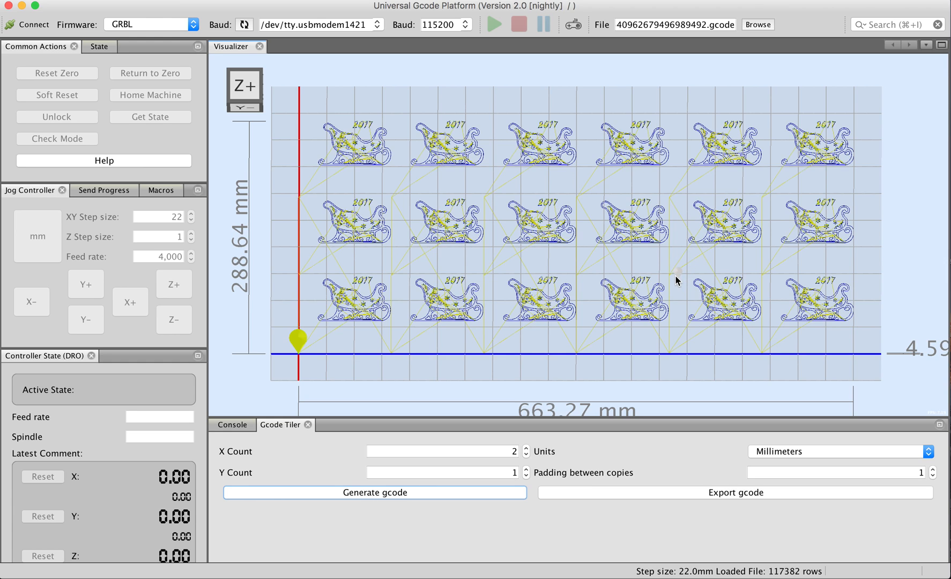
mouse_move(603, 290)
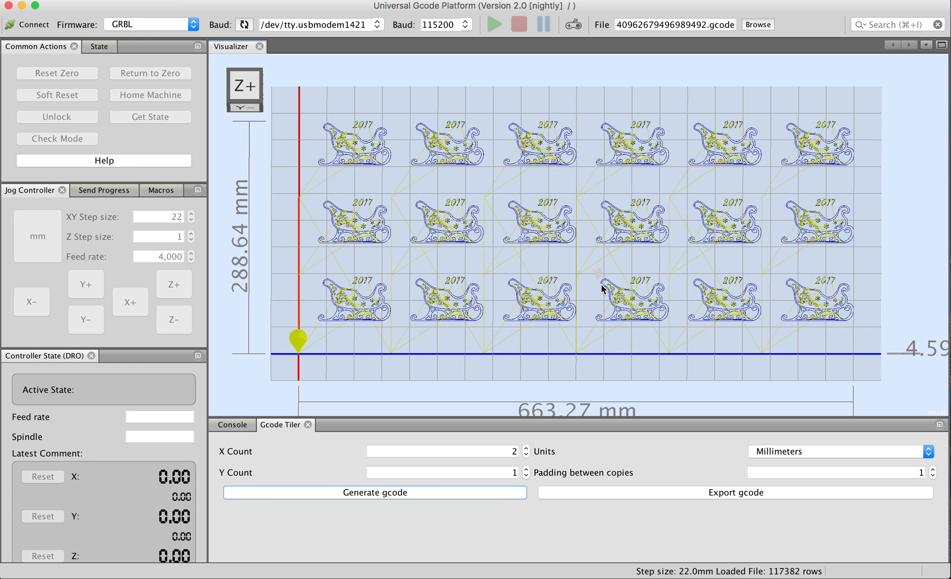
mouse_move(488, 75)
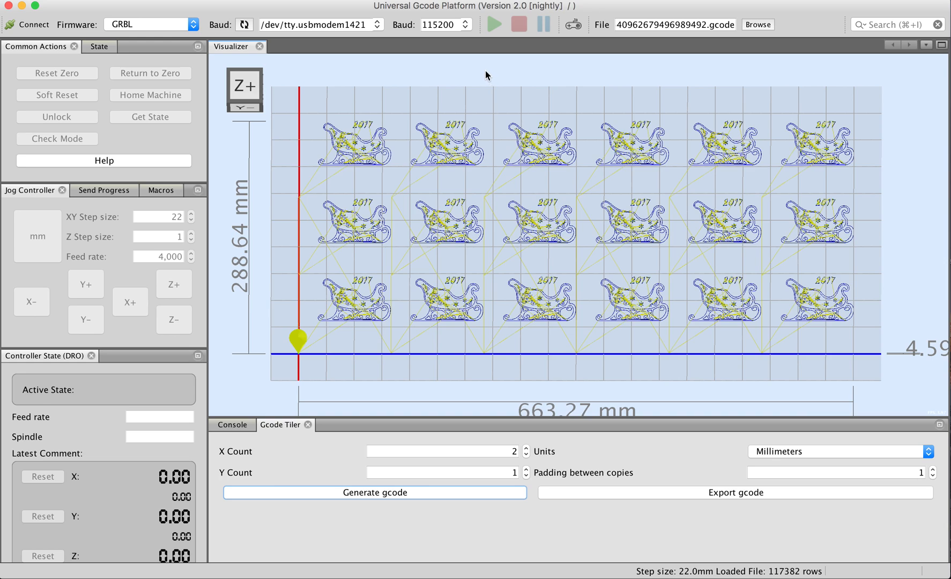
mouse_move(463, 6)
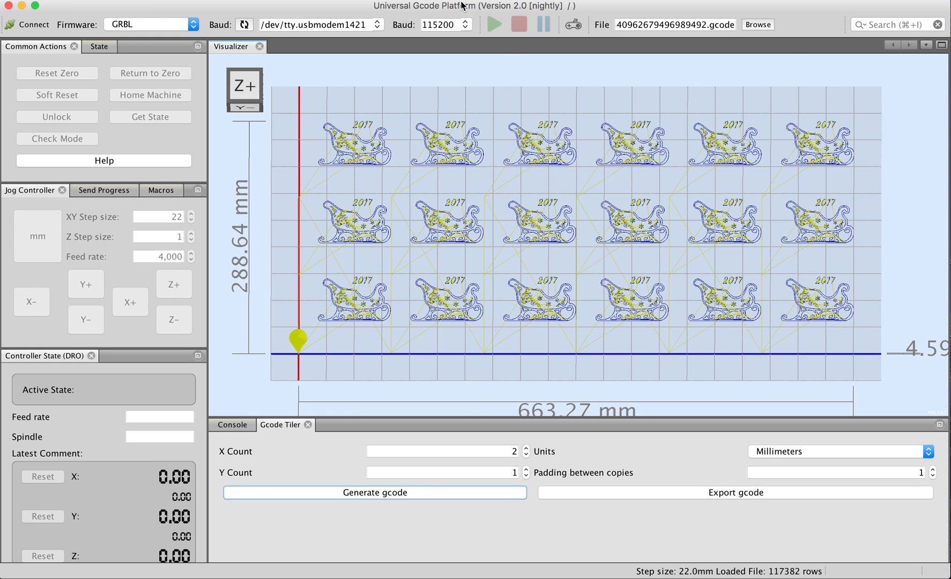